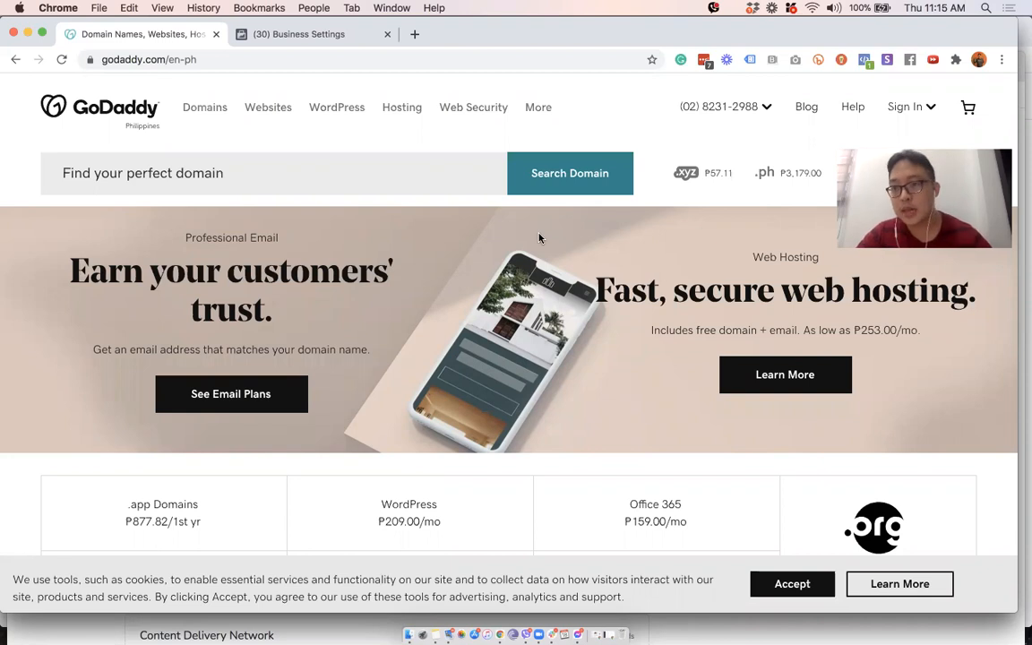
pyautogui.moveTo(337, 201)
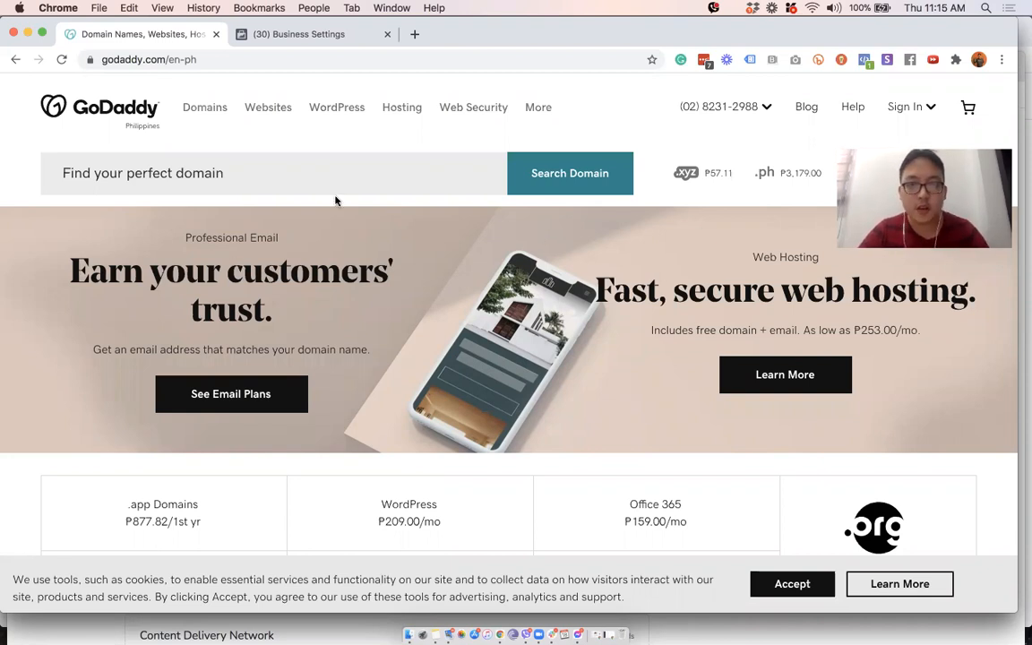
# - Copy the DNS TXT verification code for abovethecrowd.ph from Business Settings > Domains
pyautogui.click(297, 34)
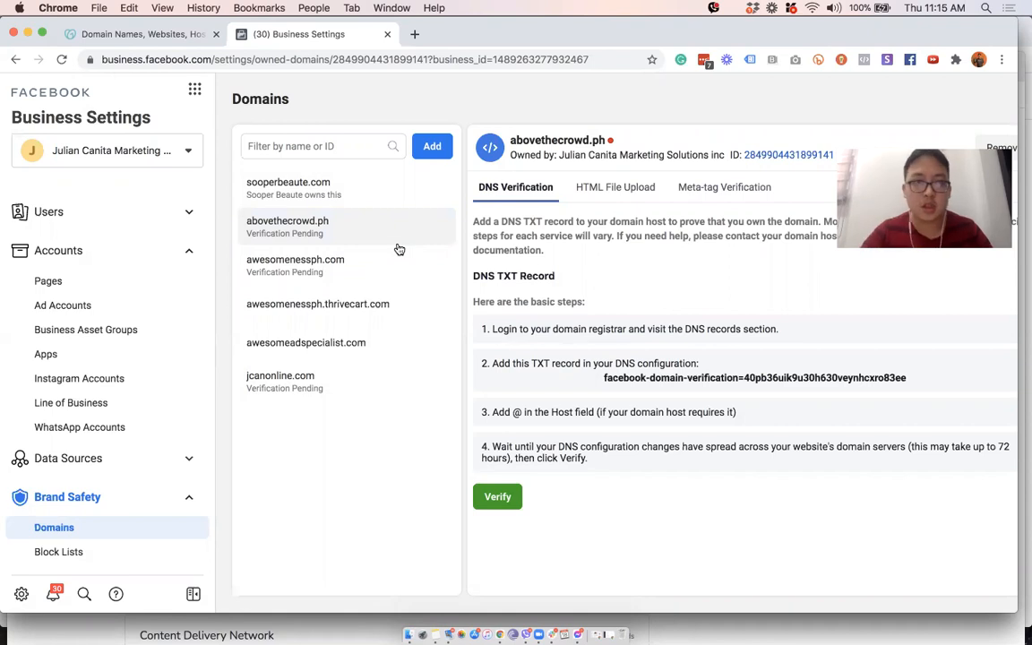
pyautogui.click(135, 34)
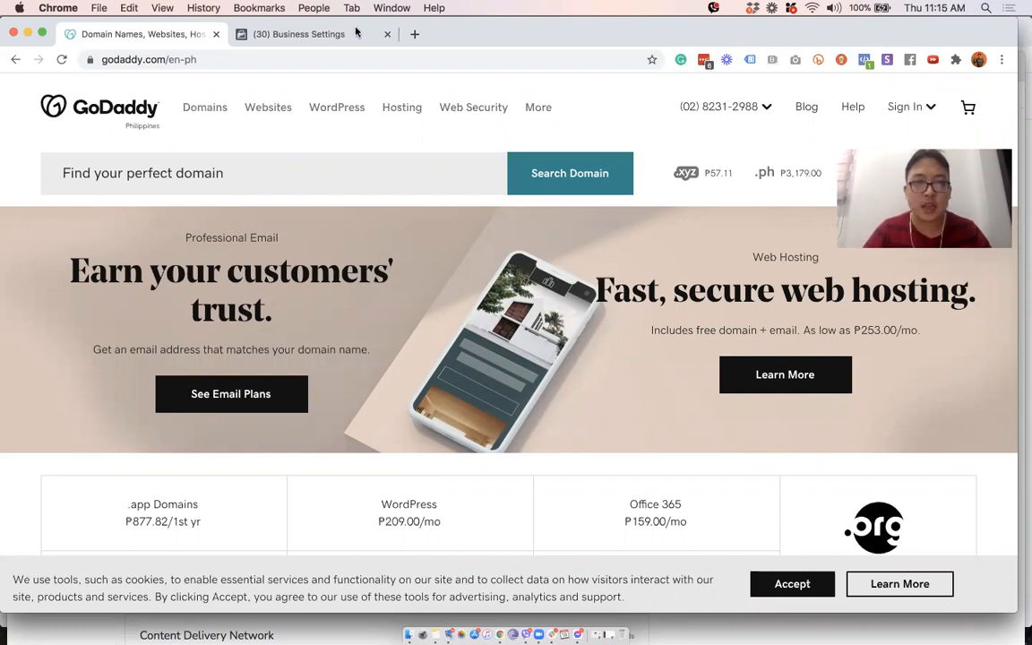
pyautogui.click(299, 34)
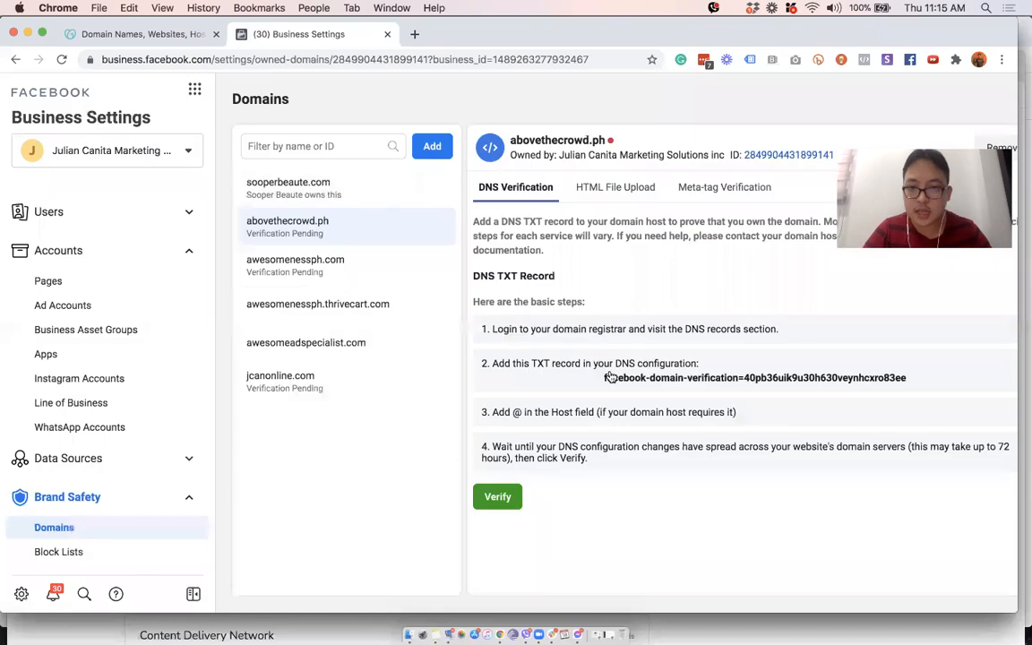
pyautogui.moveTo(724, 384)
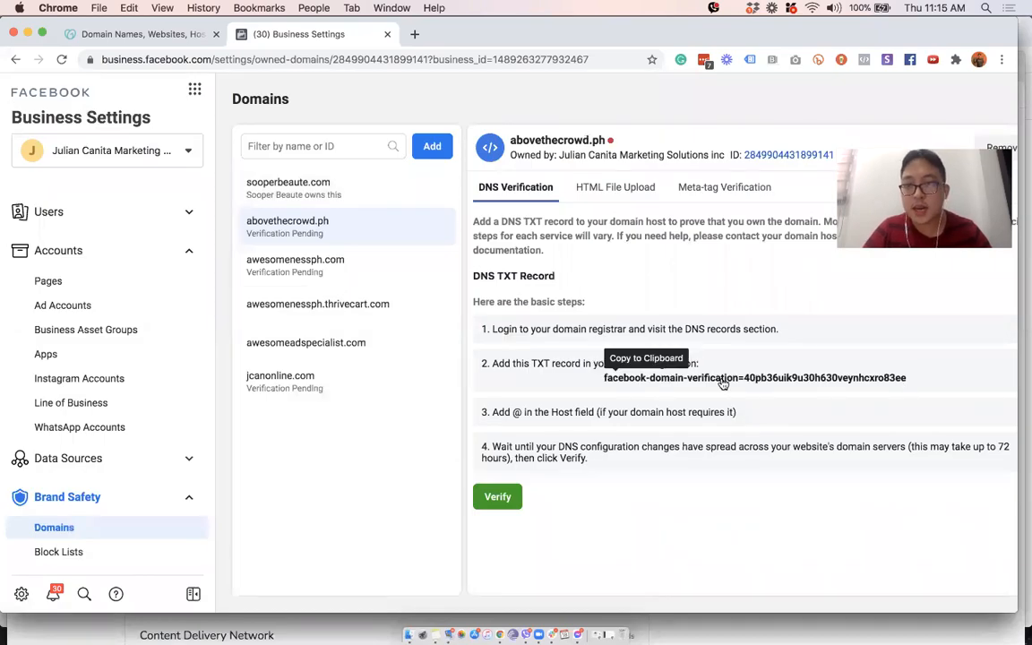
pyautogui.moveTo(974, 133)
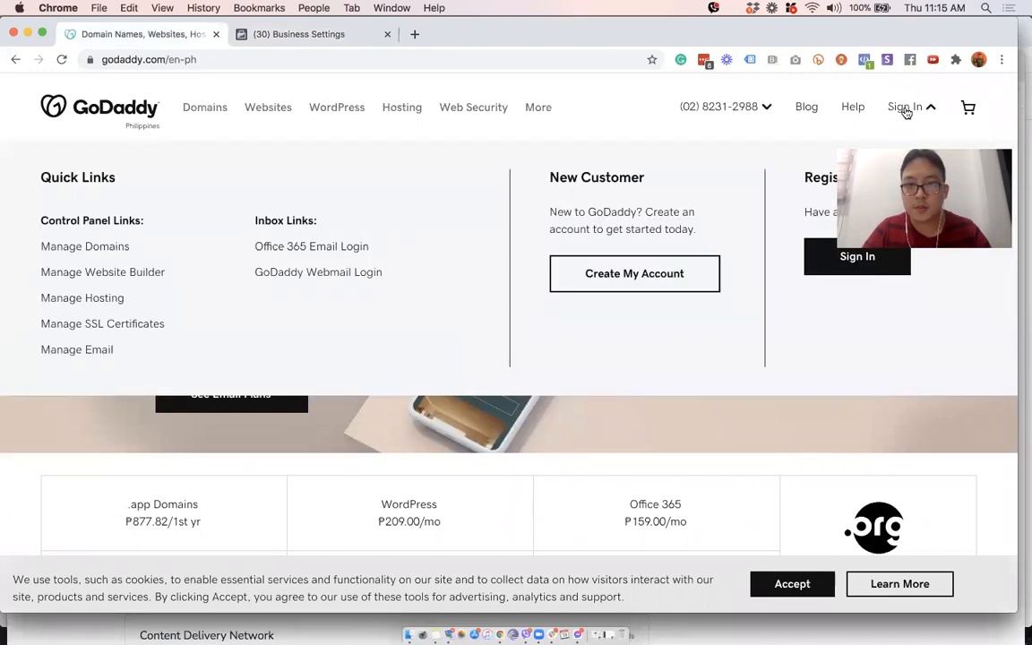
# - Sign in to the GoDaddy account and reach the My Products domains list
pyautogui.click(856, 256)
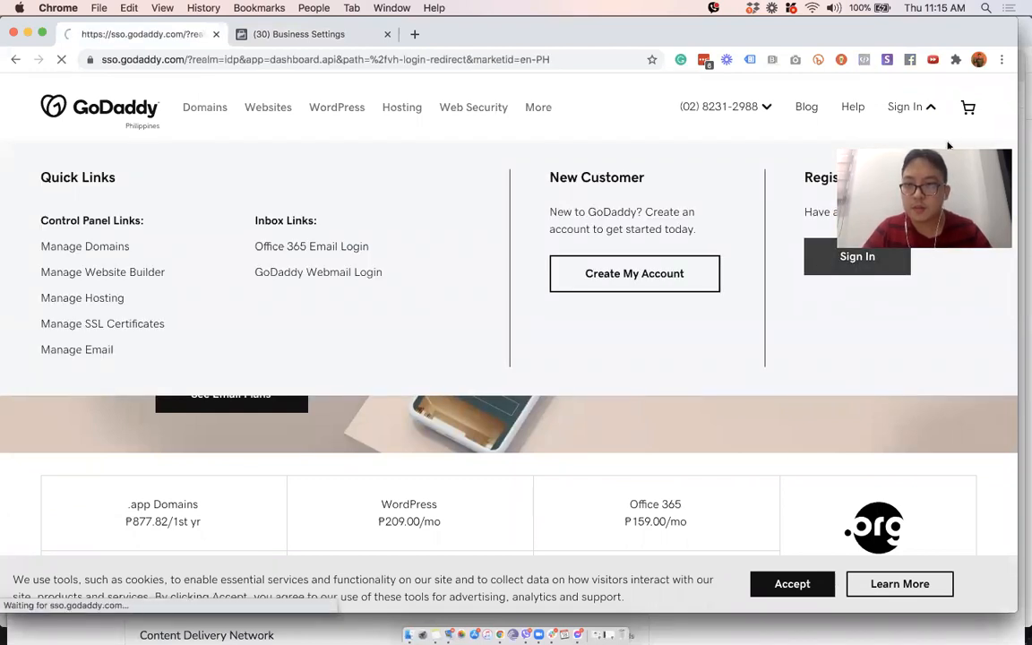
pyautogui.click(856, 256)
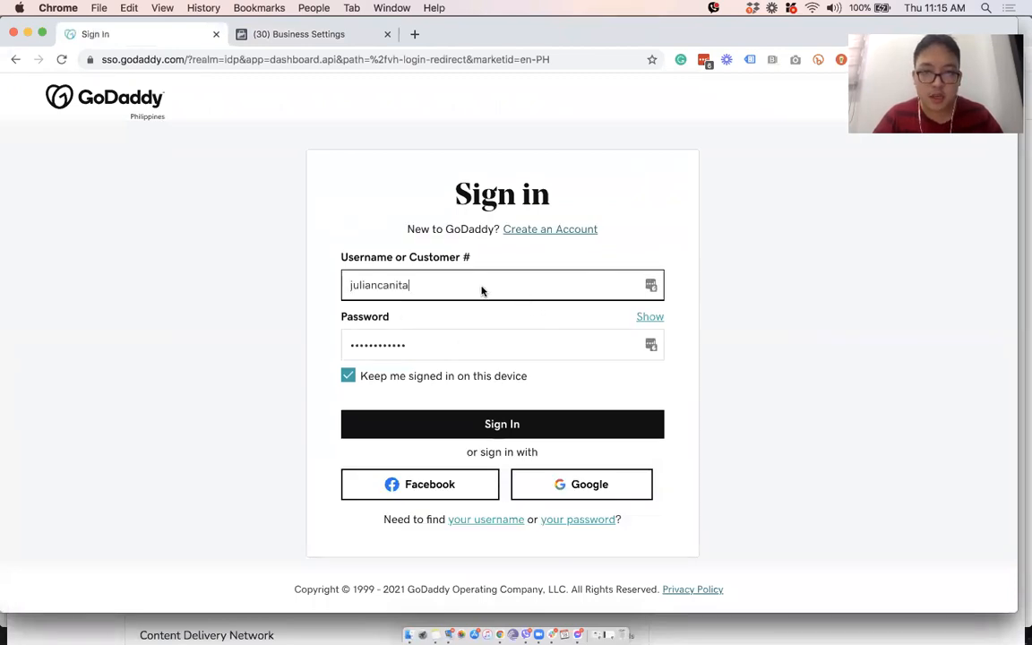
pyautogui.click(501, 423)
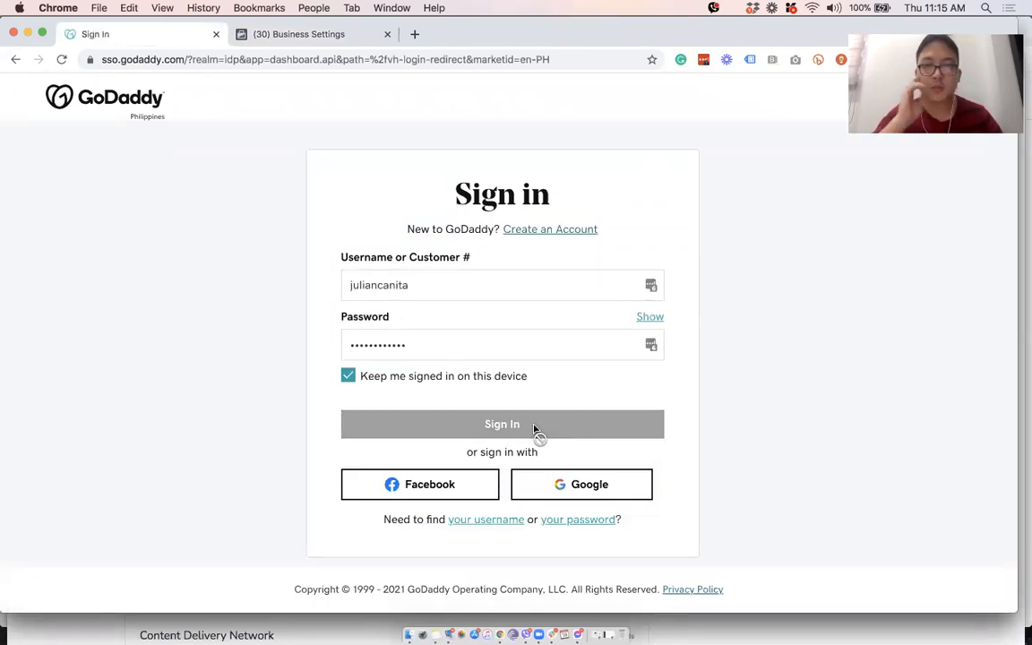
pyautogui.click(502, 422)
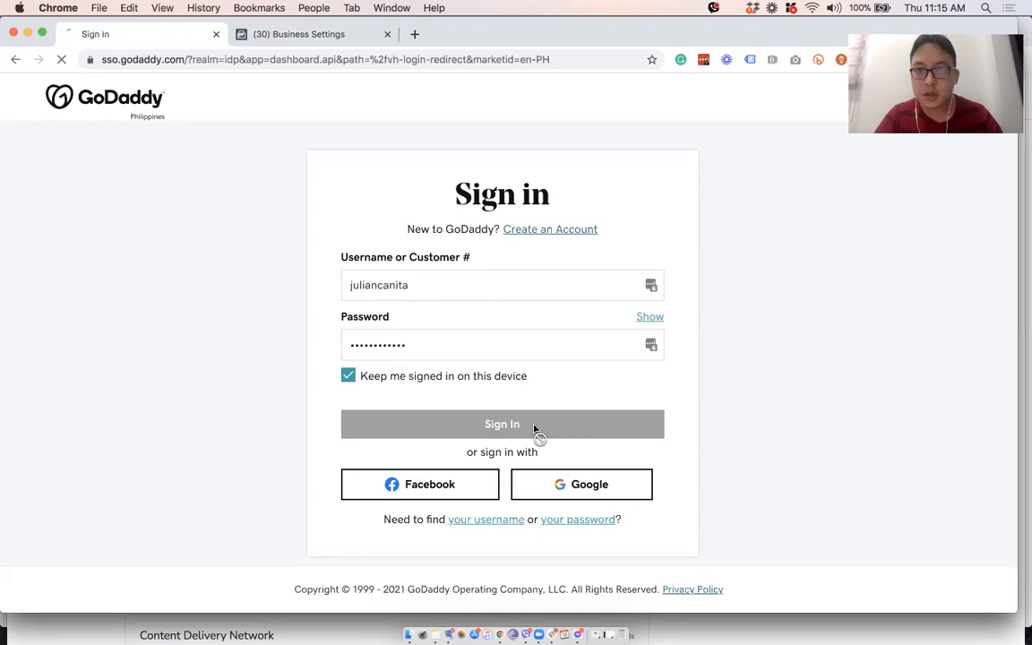
pyautogui.click(502, 423)
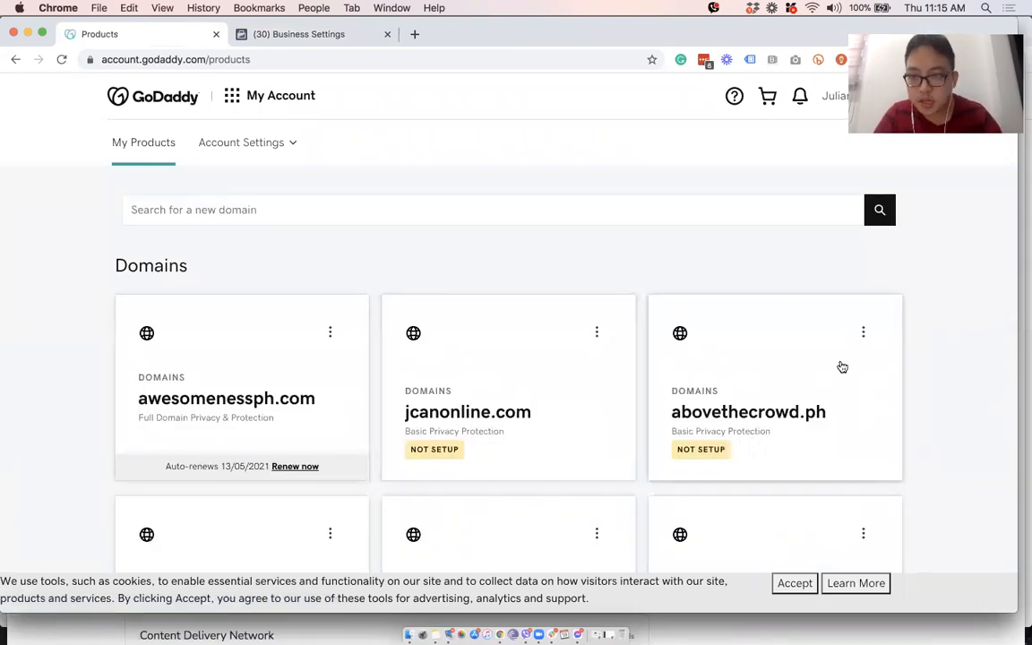
# - Manage DNS for abovethecrowd.ph and start adding a new record
pyautogui.click(863, 332)
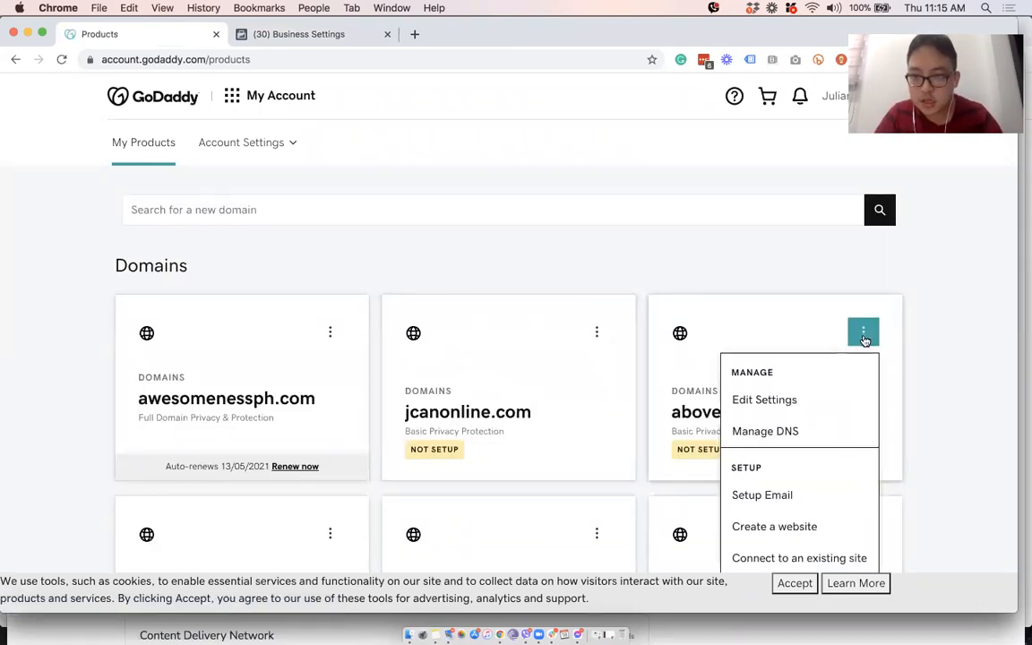
pyautogui.click(765, 430)
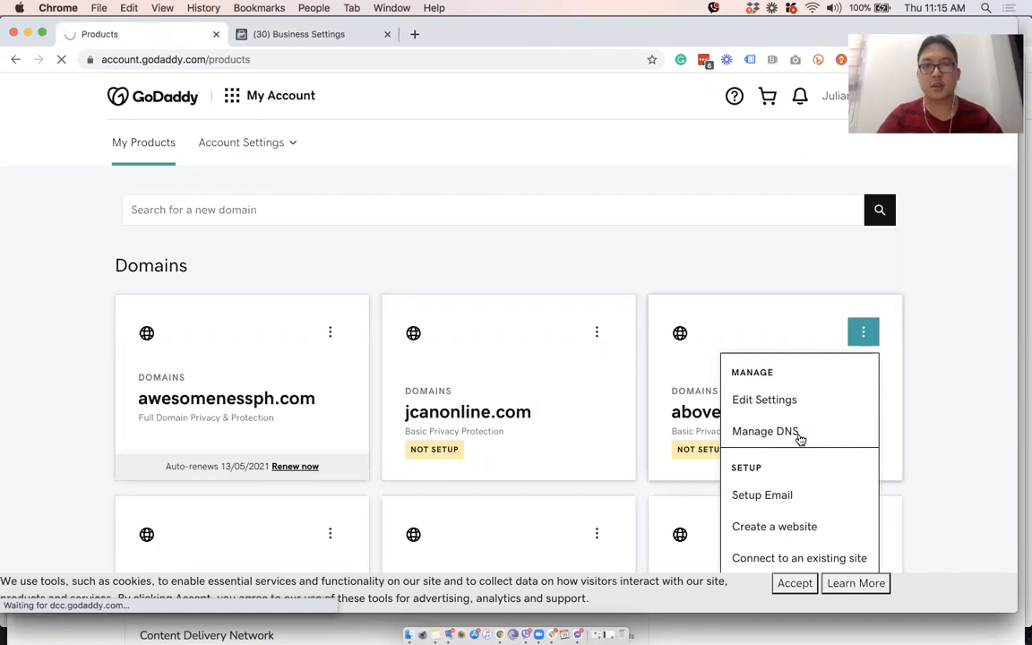
pyautogui.click(764, 430)
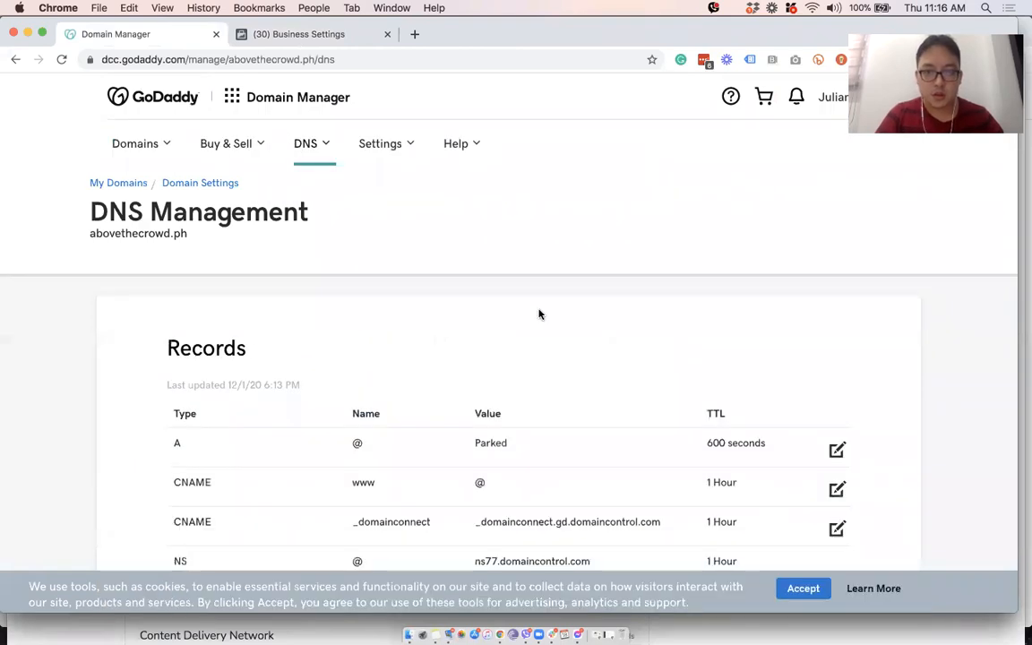
pyautogui.scroll(-3)
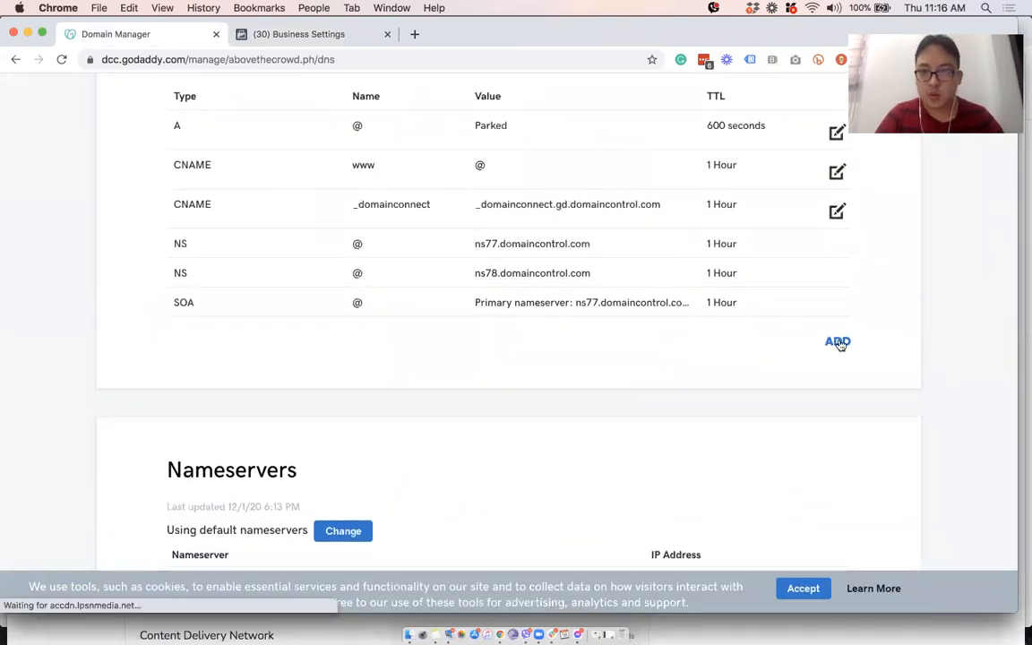
pyautogui.click(297, 34)
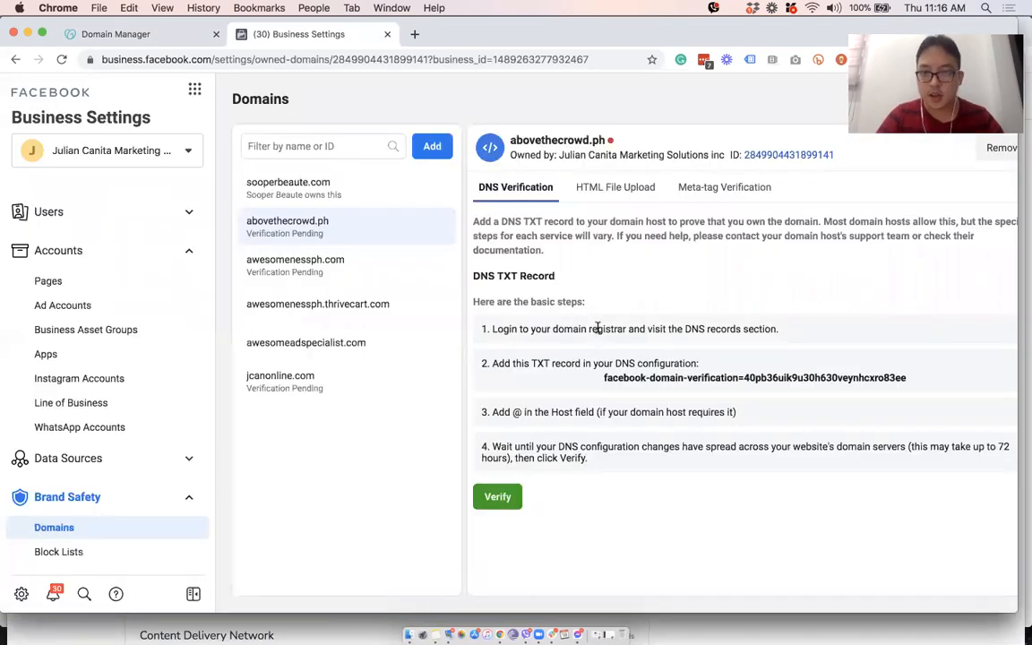
pyautogui.moveTo(494, 366)
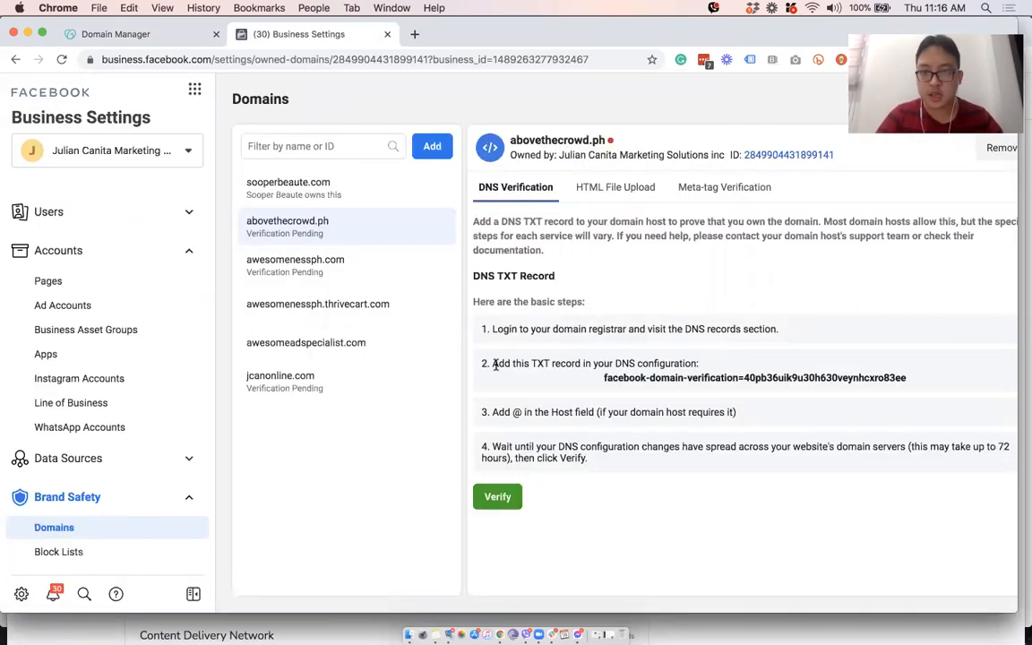
pyautogui.moveTo(730, 267)
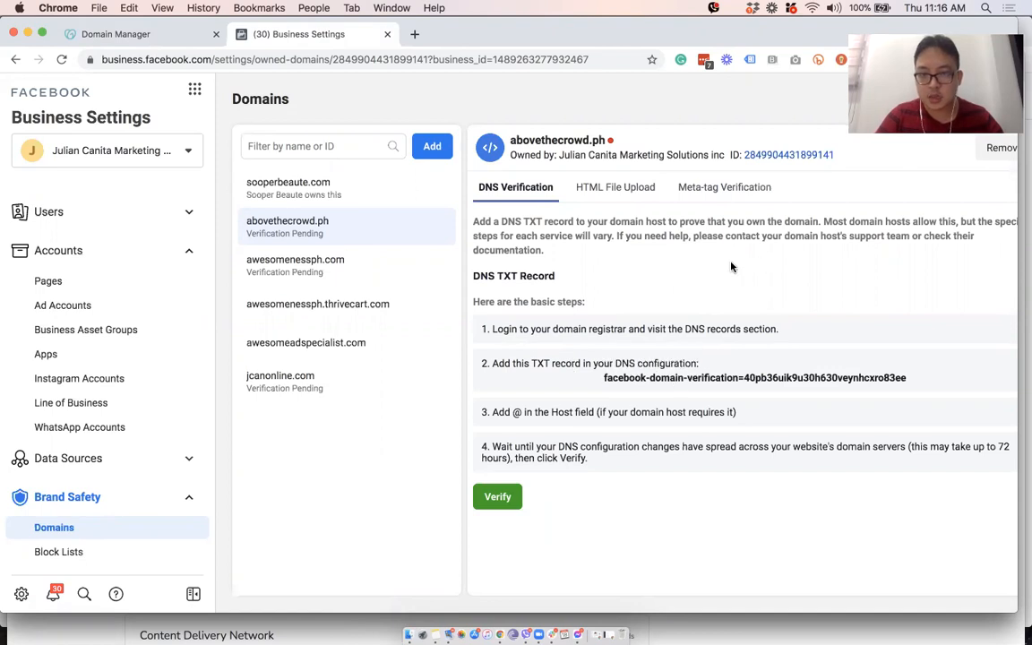
pyautogui.moveTo(549, 426)
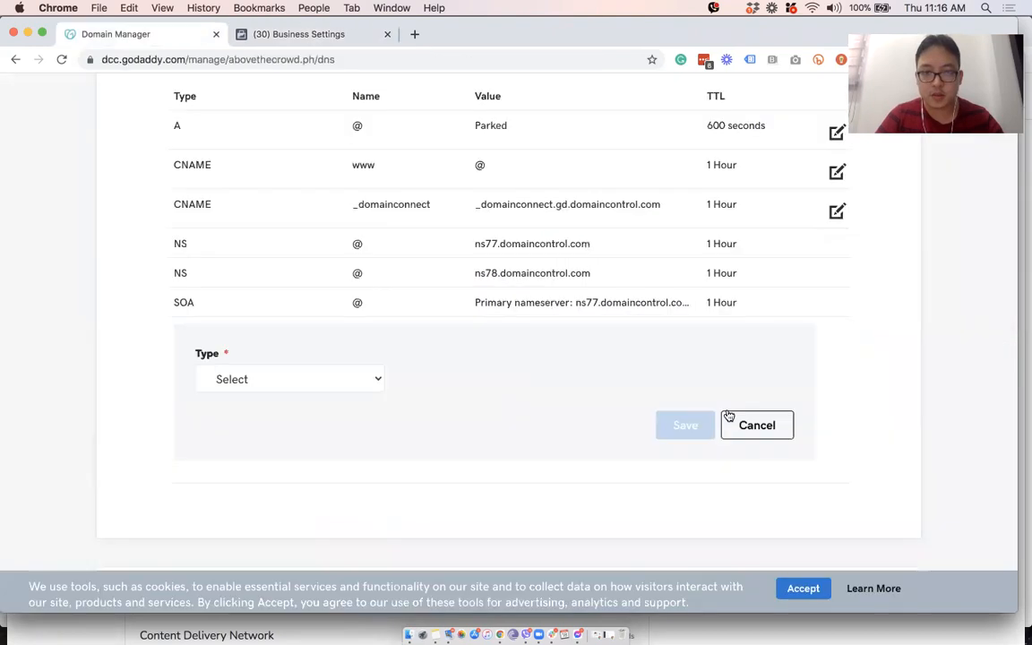
# - Save a TXT record with host @, the Facebook verification code as value, TTL 1 Hour
pyautogui.click(290, 380)
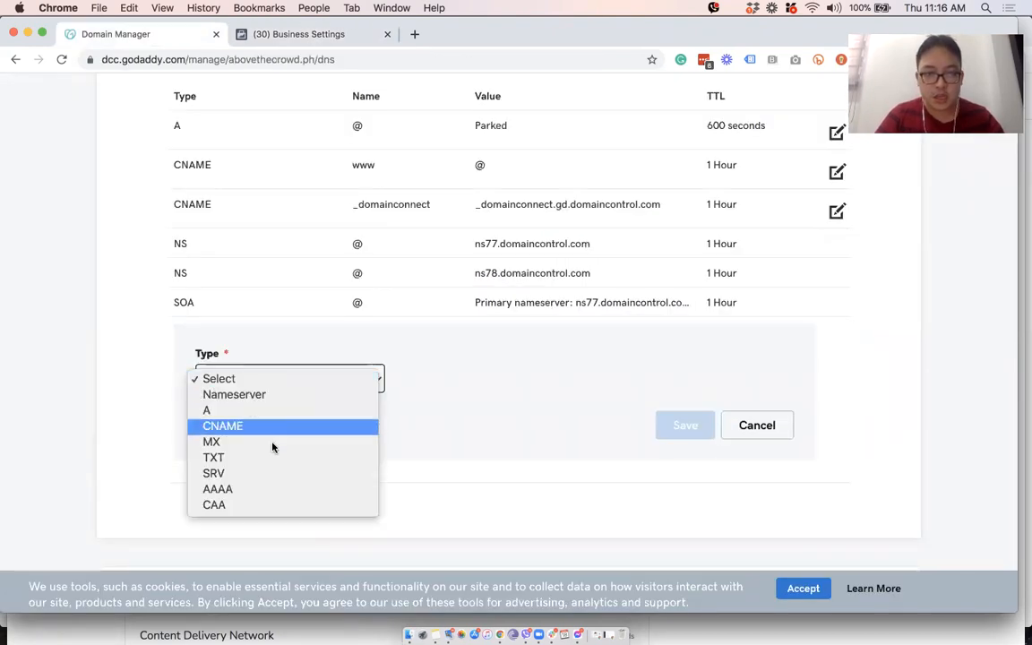
pyautogui.click(213, 456)
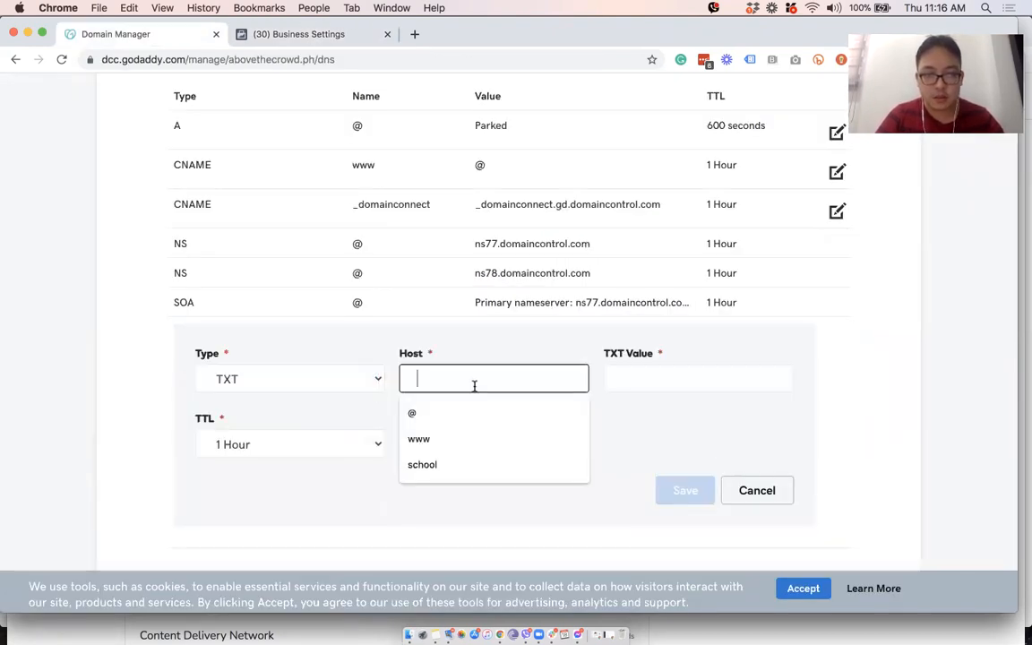
pyautogui.click(412, 412)
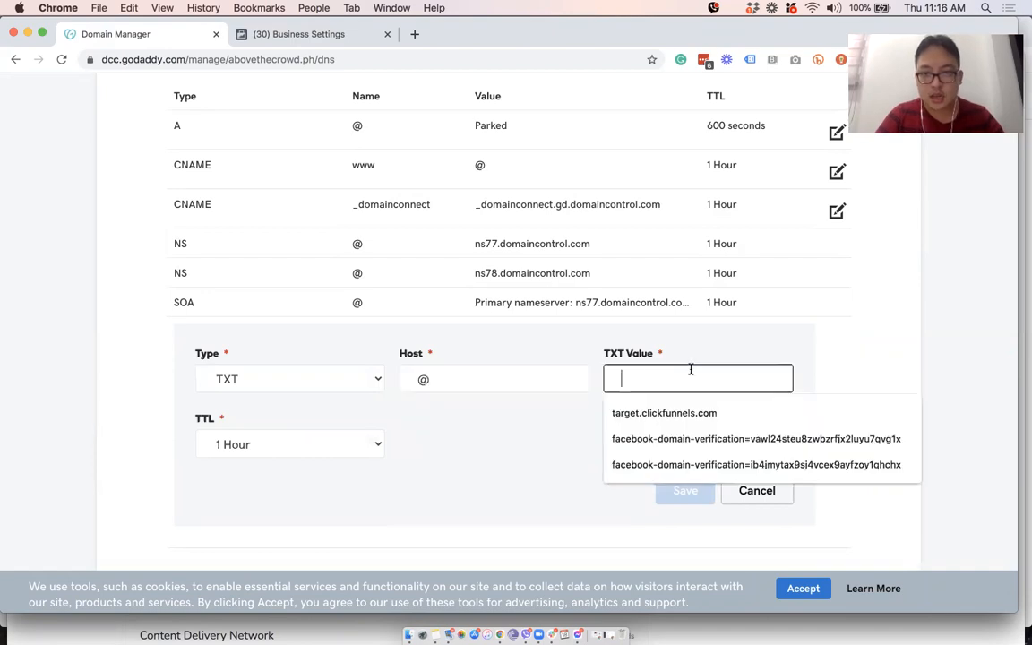
pyautogui.click(299, 34)
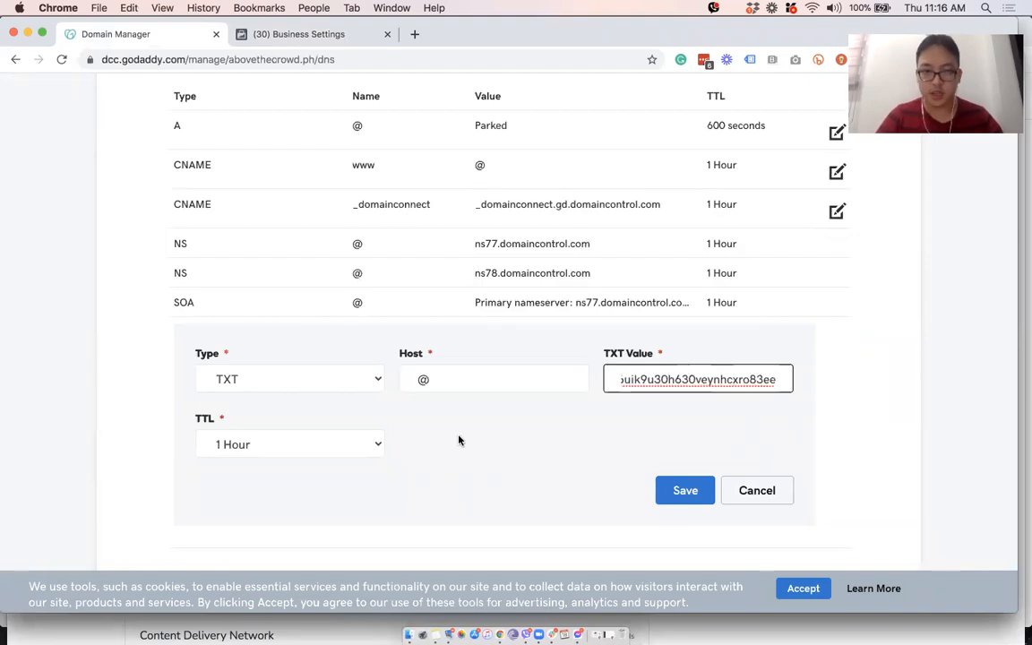
pyautogui.moveTo(685, 491)
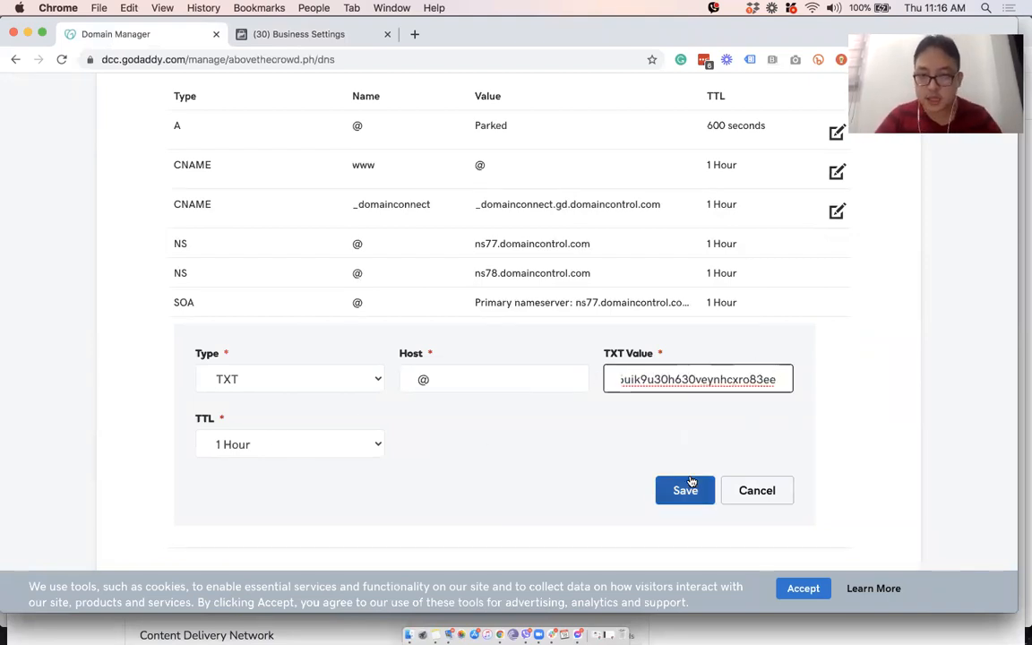
pyautogui.click(684, 491)
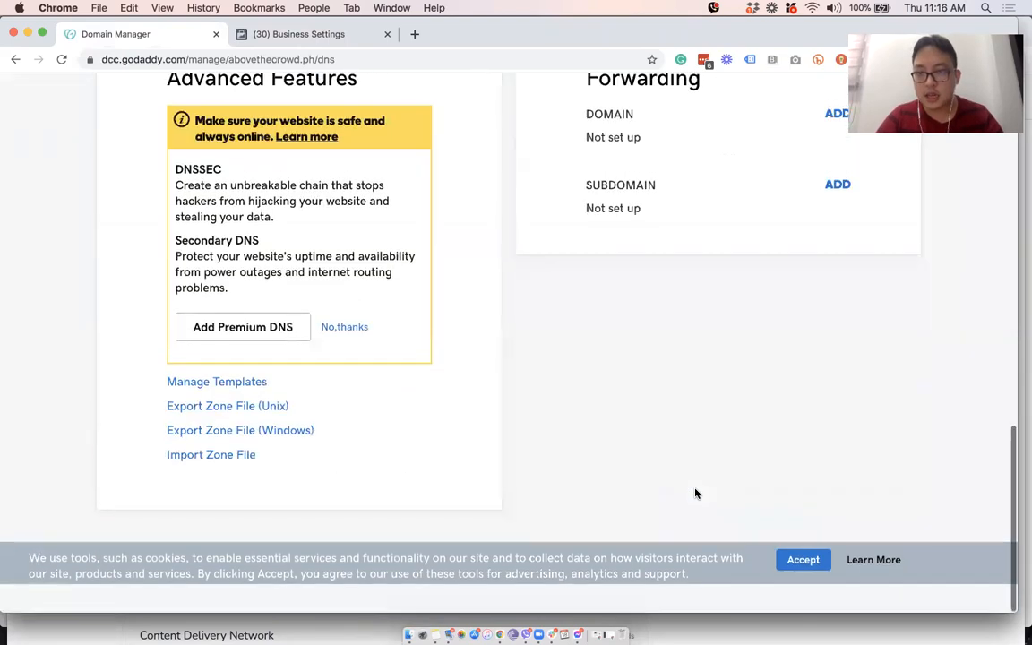
pyautogui.scroll(3)
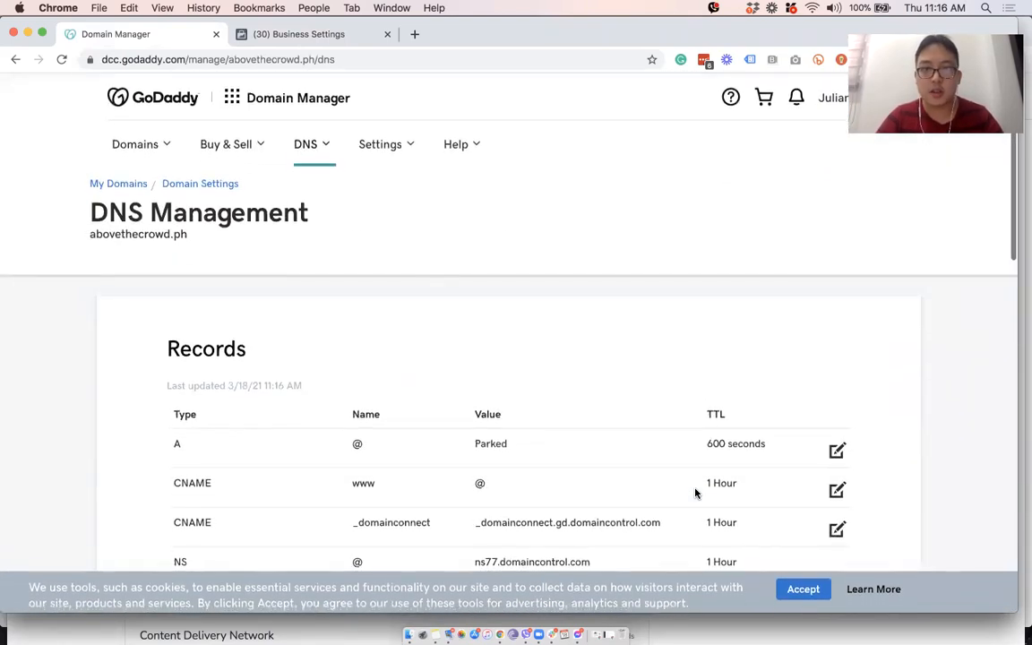
# - Return to the abovethecrowd.ph DNS TXT verification instructions, domain still pending
pyautogui.click(309, 34)
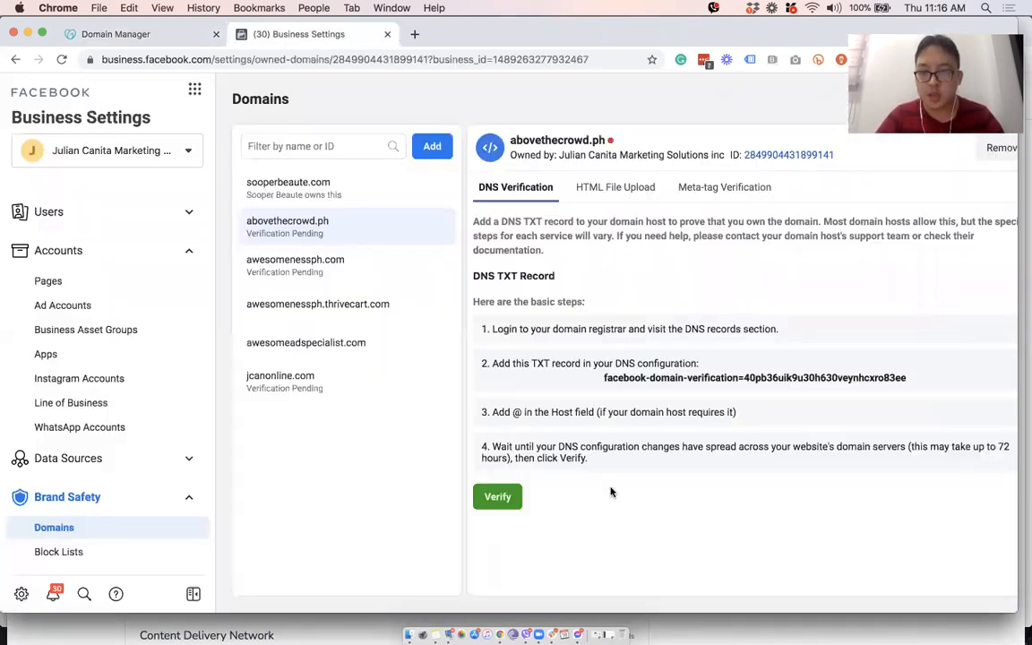
pyautogui.moveTo(672, 451)
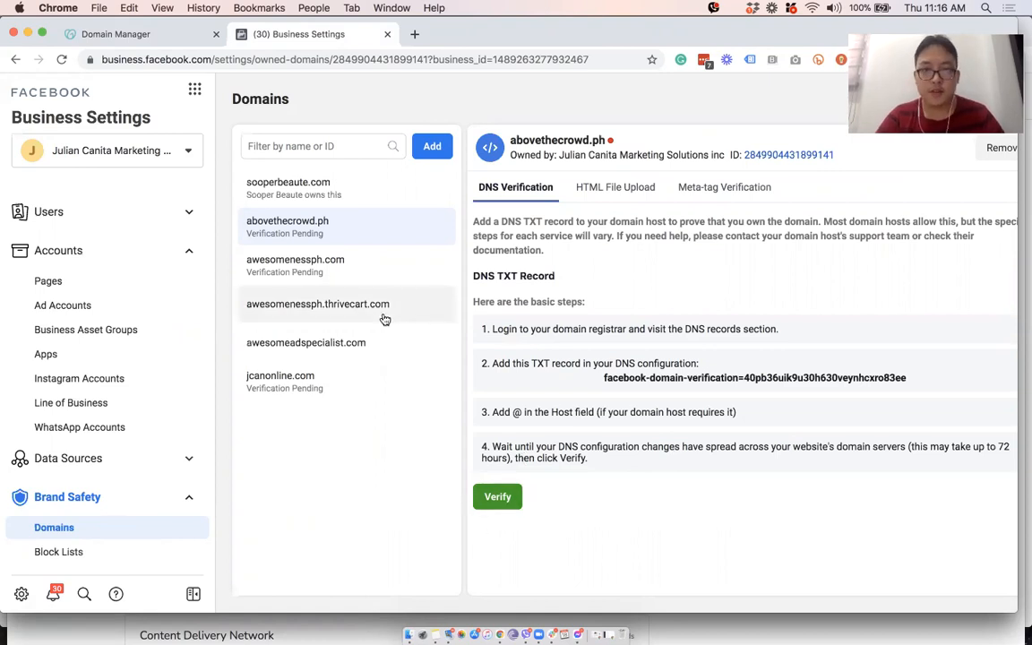
pyautogui.moveTo(261, 262)
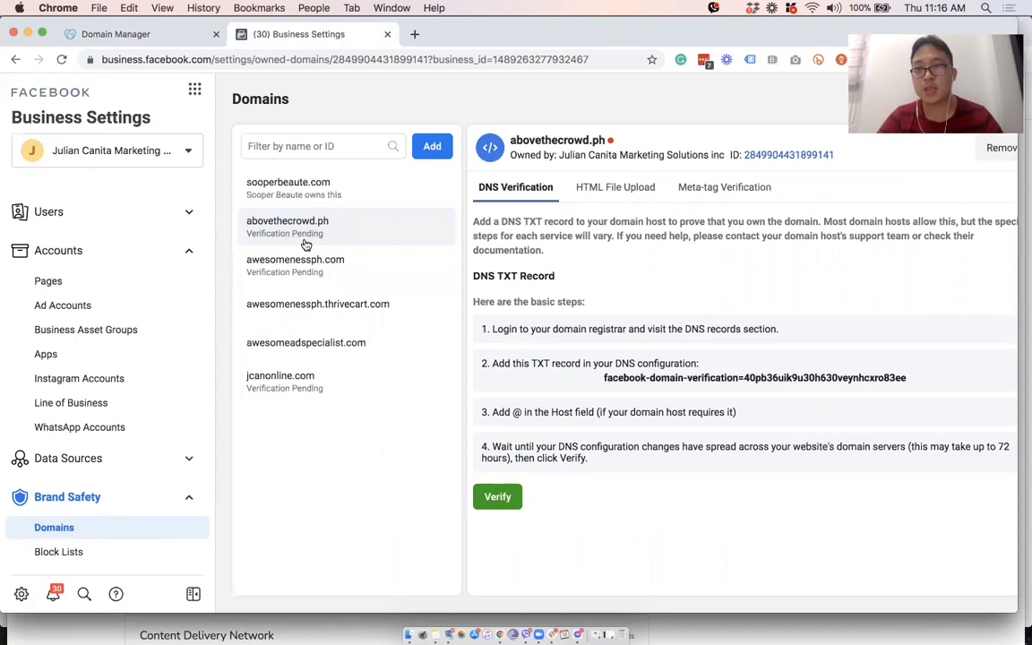
pyautogui.moveTo(440, 218)
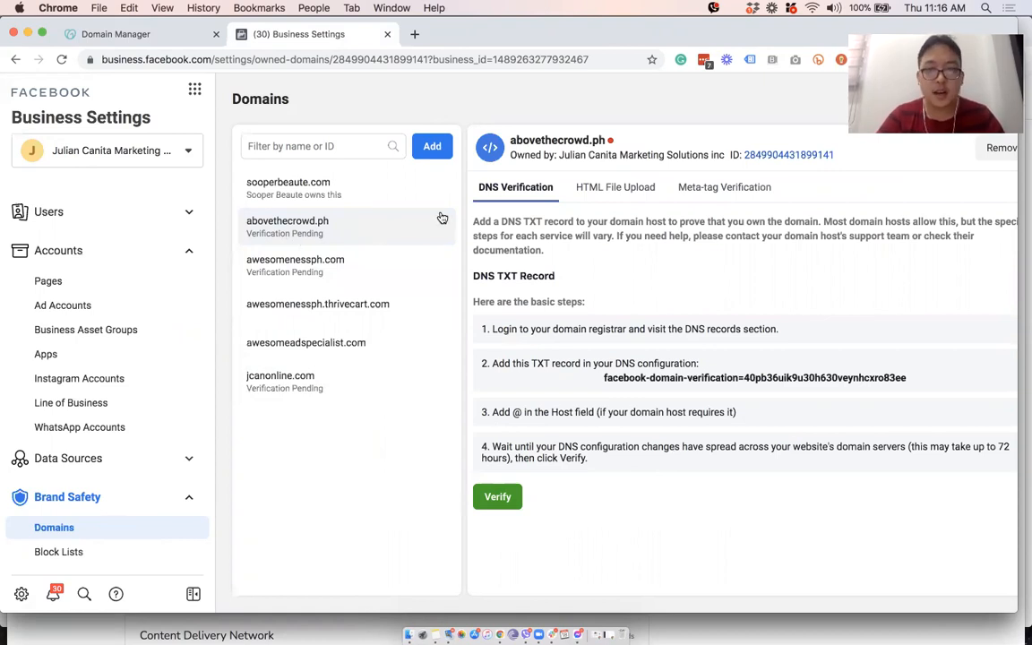
pyautogui.moveTo(779, 376)
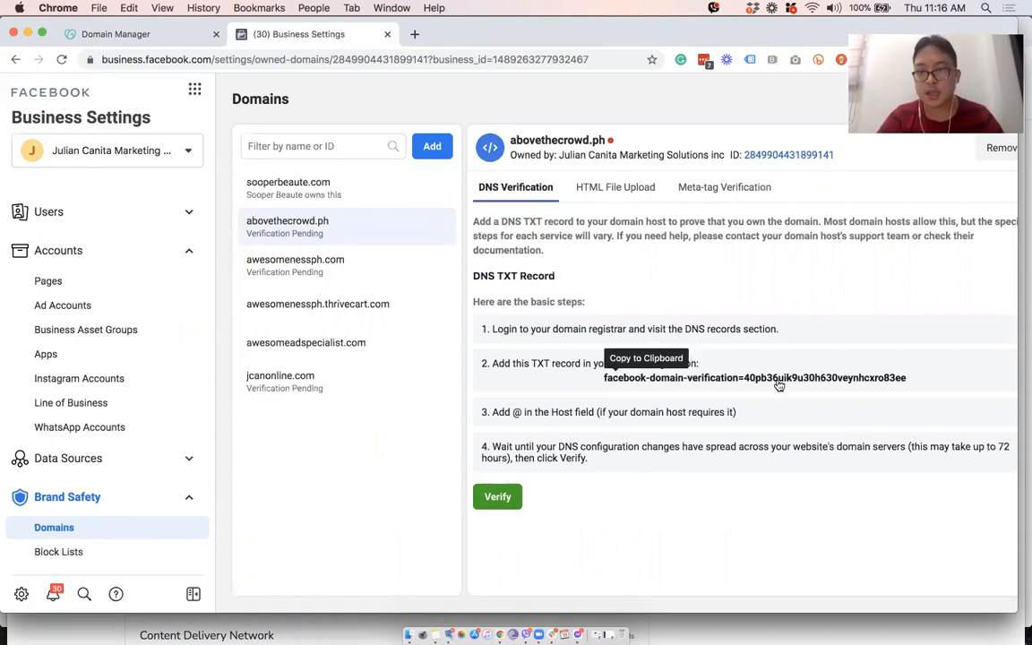
pyautogui.moveTo(487, 172)
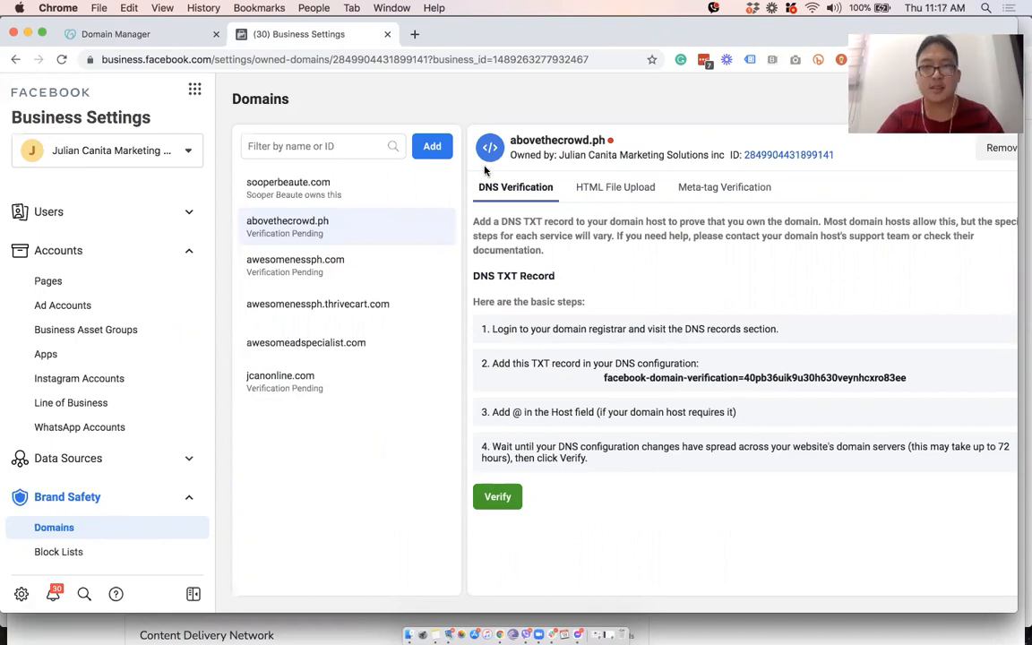
pyautogui.moveTo(666, 50)
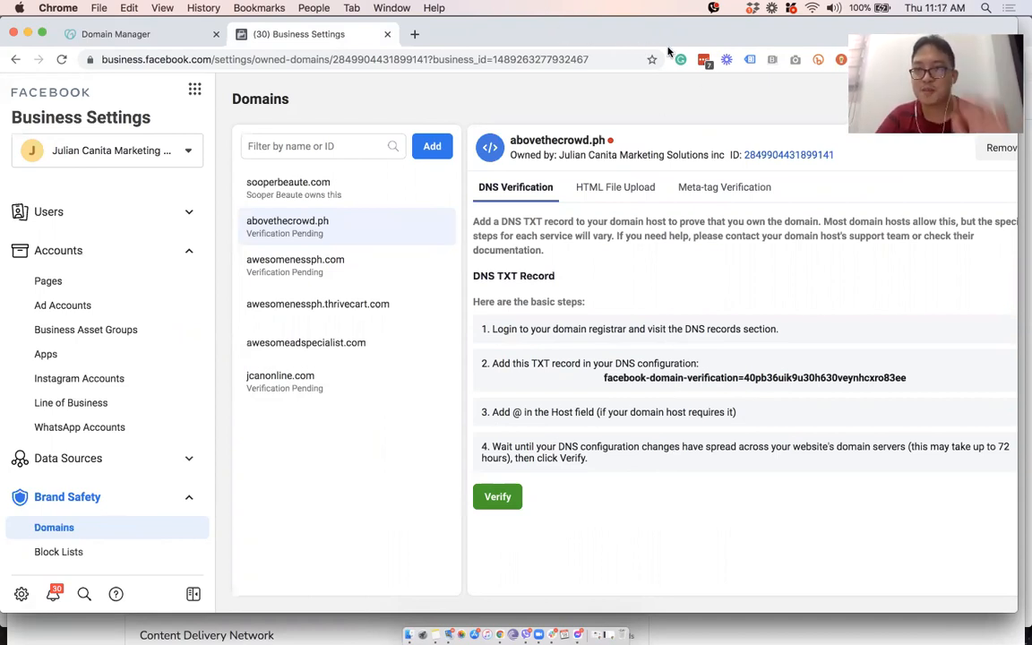
pyautogui.moveTo(796, 147)
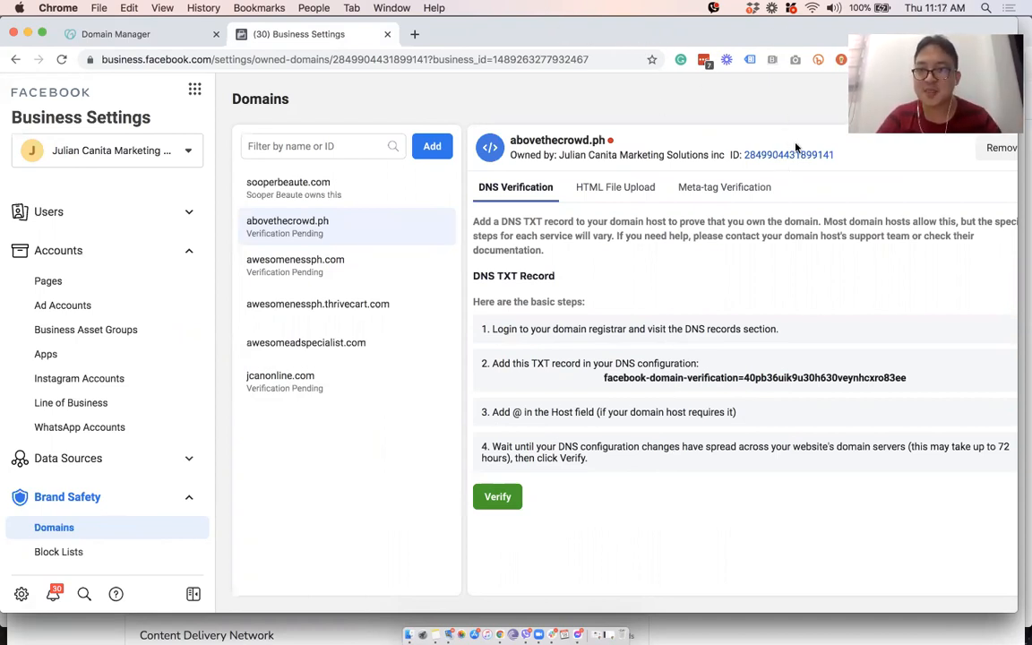